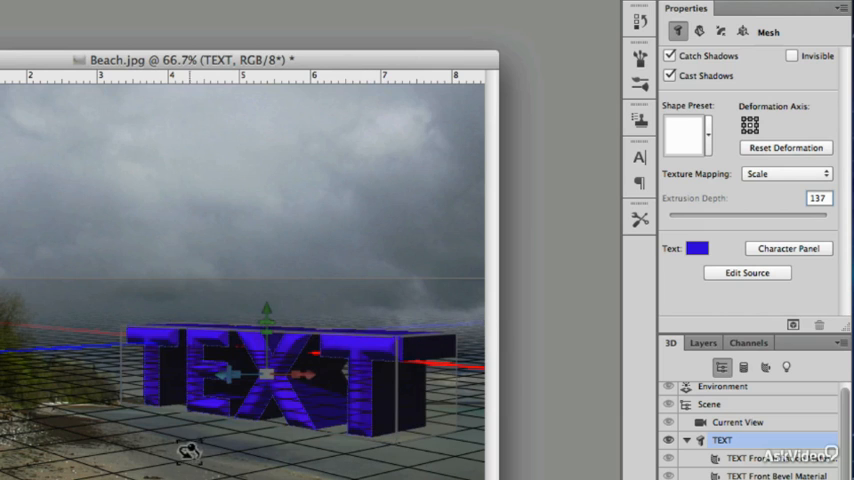
pyautogui.moveTo(232, 470)
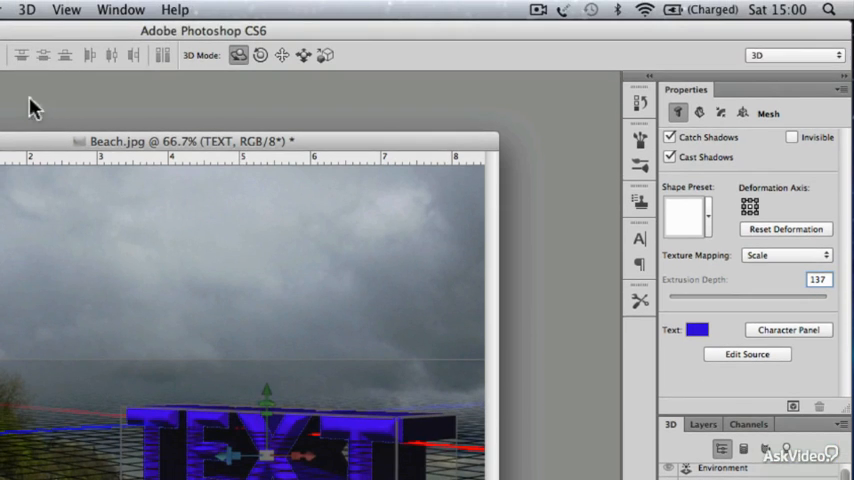
# Recolour the extruded 3D TEXT from blue to a magenta hue via its colour swatch.
pyautogui.click(24, 12)
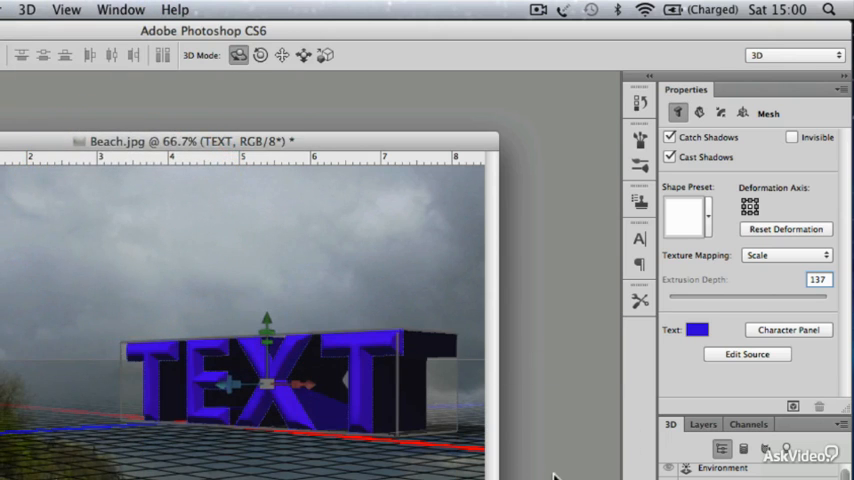
pyautogui.moveTo(552, 468)
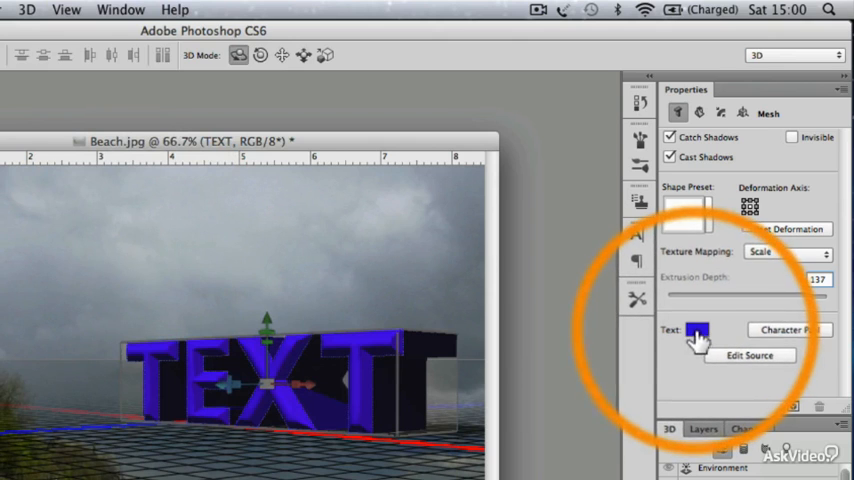
pyautogui.click(688, 328)
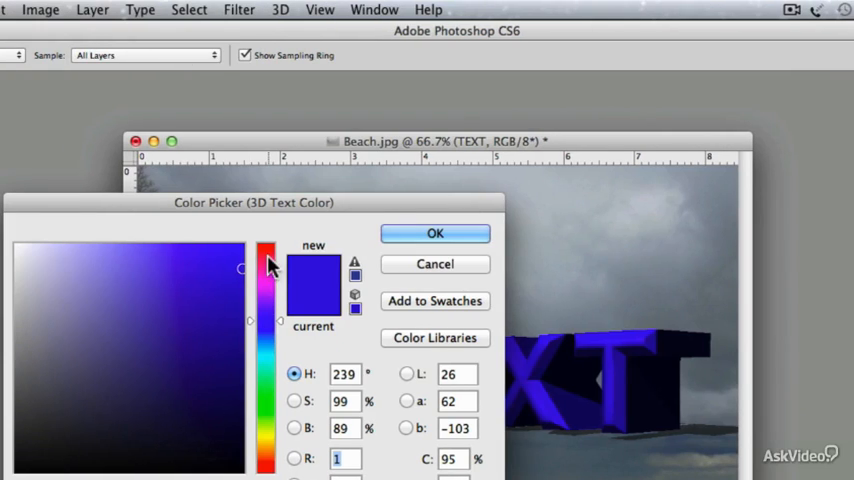
pyautogui.click(434, 232)
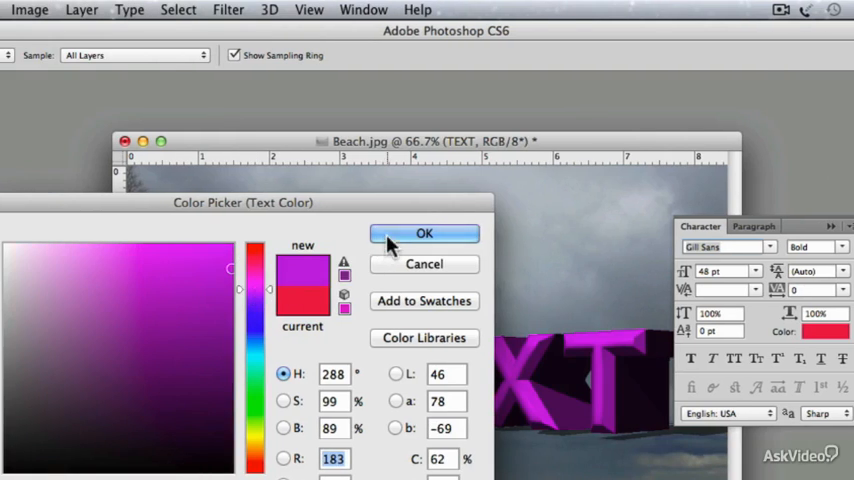
pyautogui.click(424, 232)
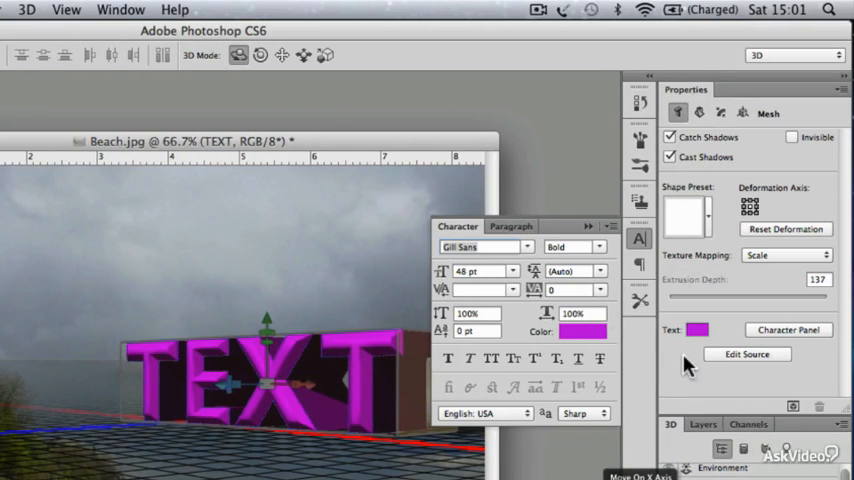
pyautogui.moveTo(592, 228)
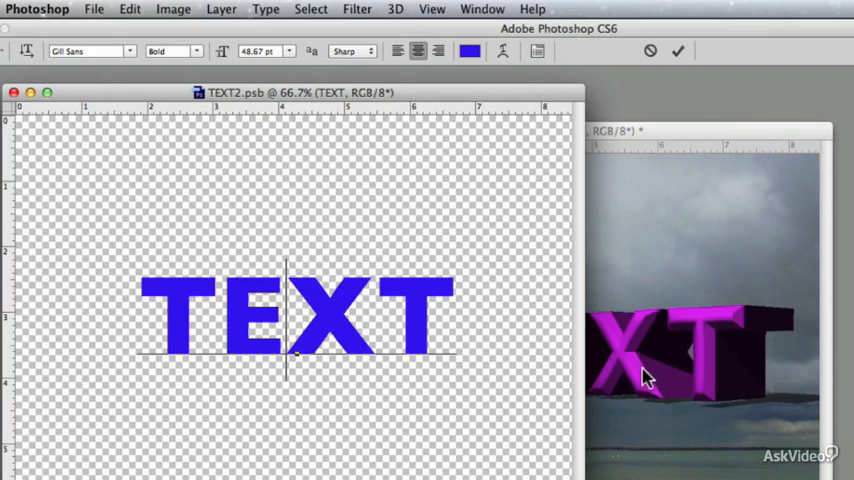
pyautogui.moveTo(424, 318)
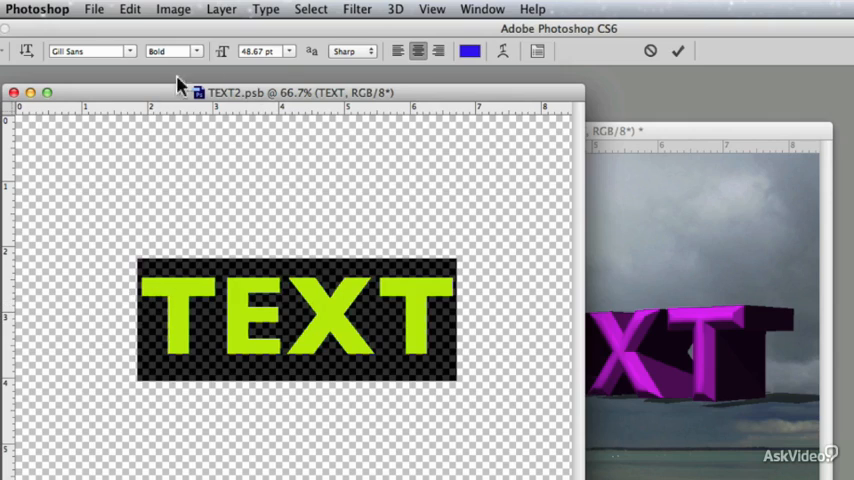
pyautogui.moveTo(124, 64)
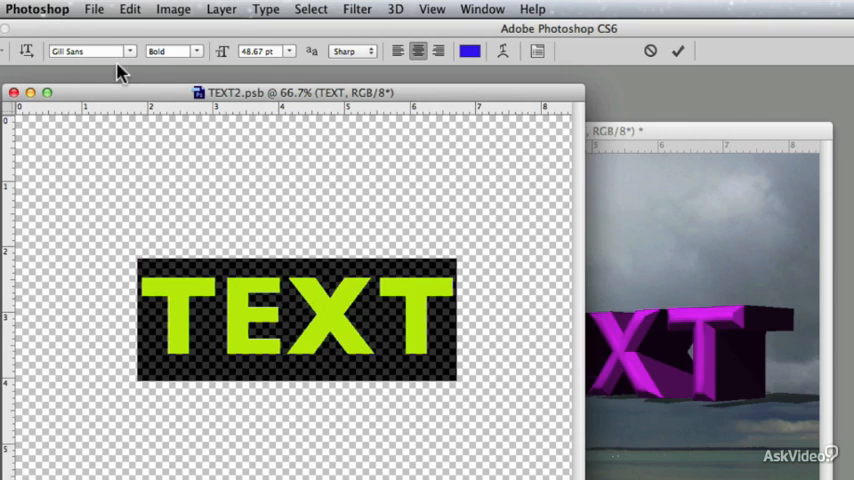
pyautogui.moveTo(392, 142)
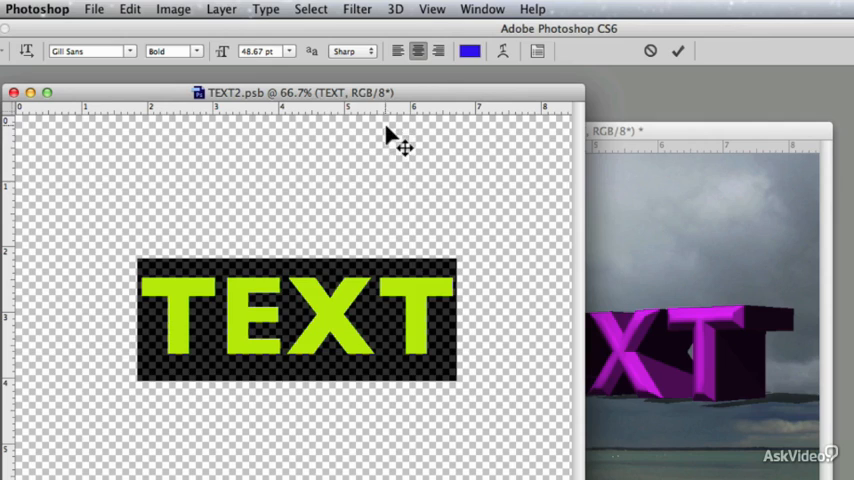
pyautogui.moveTo(268, 214)
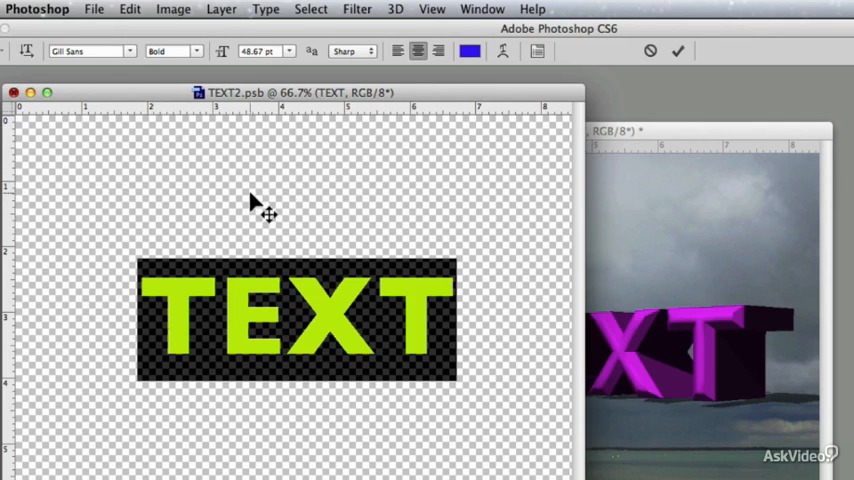
# Save the TEXT2.psb source document with File > Save.
pyautogui.click(96, 8)
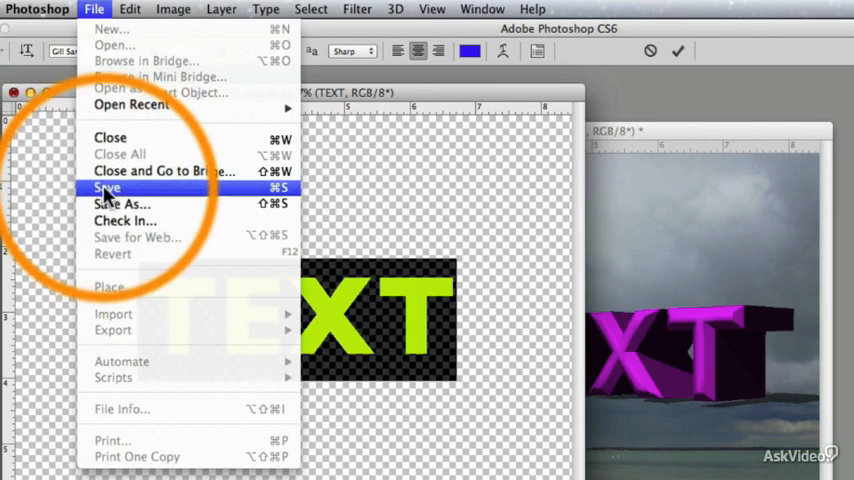
pyautogui.click(100, 188)
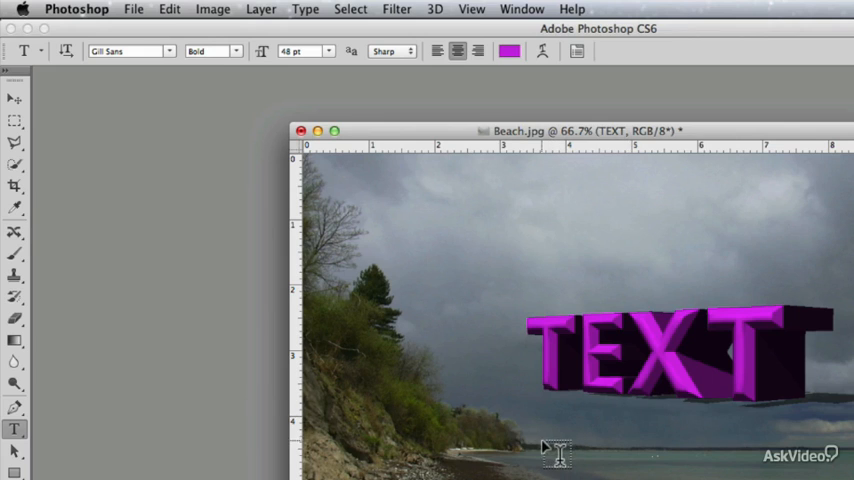
# Select the 3D text and set its light's Type to Infinite.
pyautogui.click(12, 100)
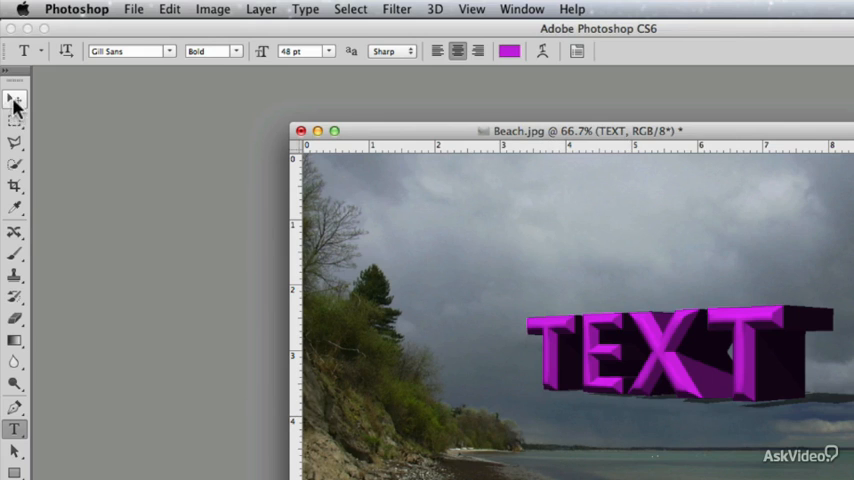
pyautogui.click(12, 98)
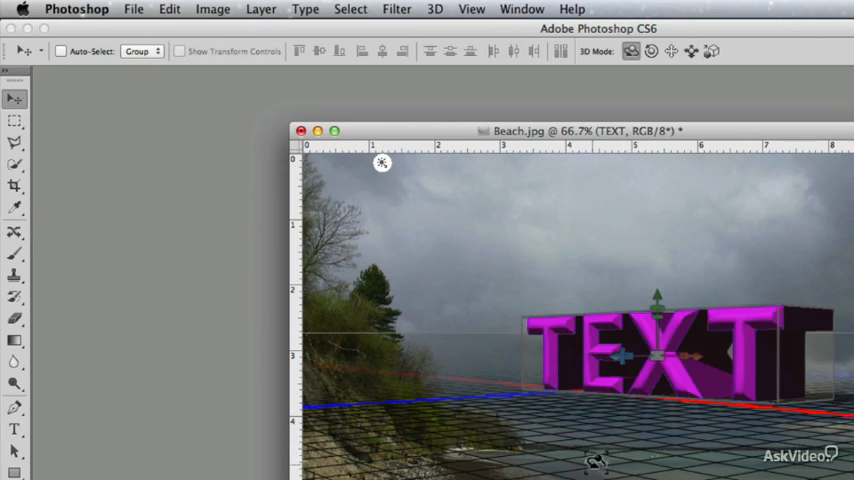
pyautogui.moveTo(776, 390)
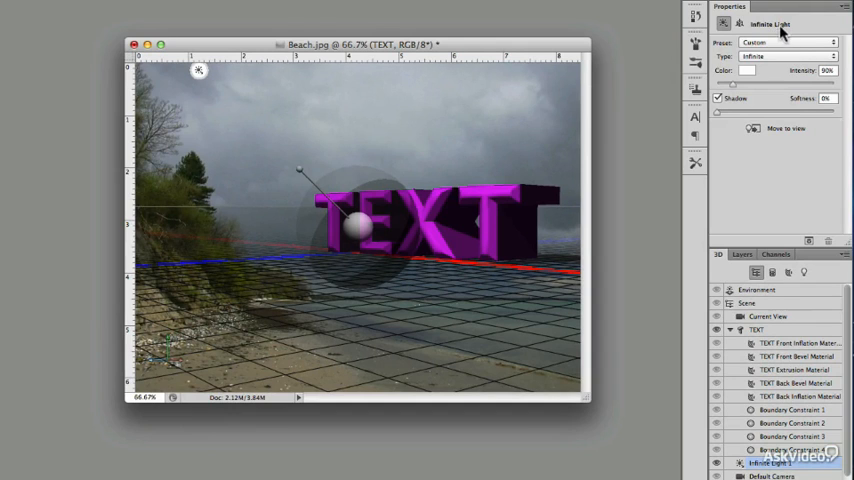
pyautogui.click(784, 62)
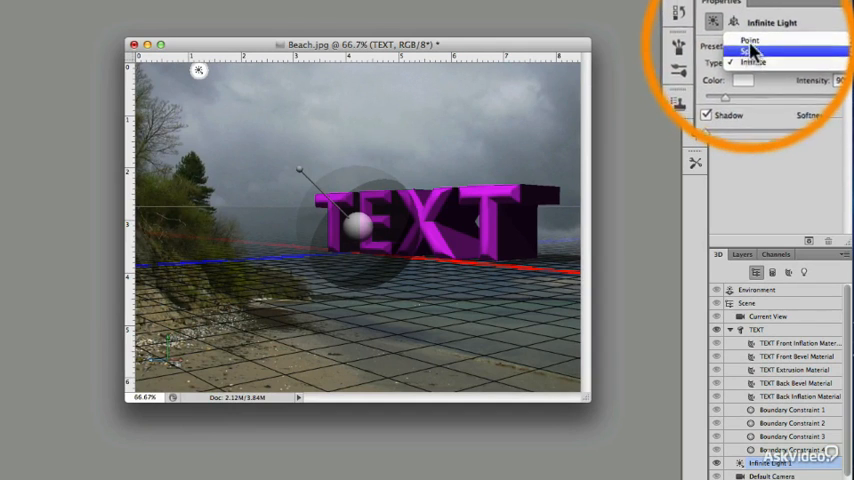
pyautogui.click(756, 60)
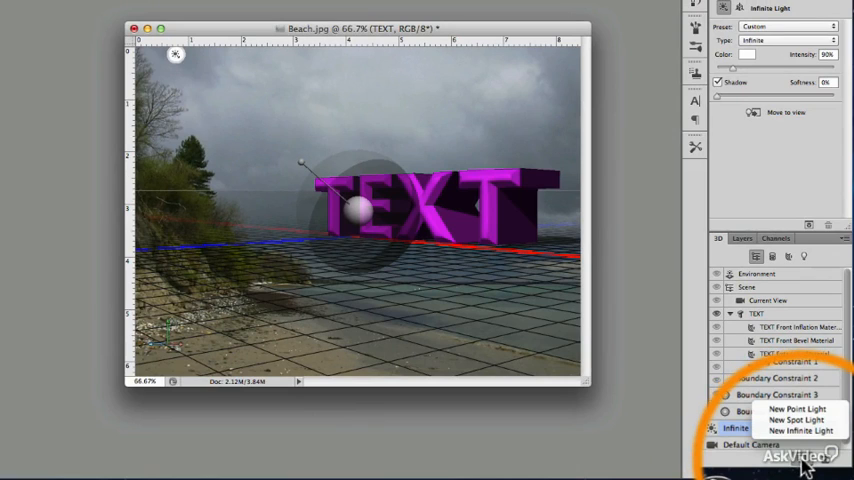
pyautogui.moveTo(800, 428)
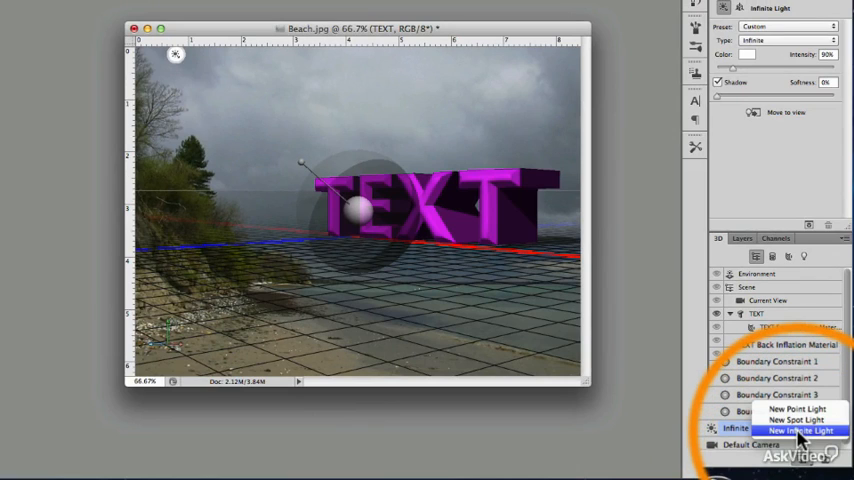
# Add a New Infinite Light to the scene from the 3D panel.
pyautogui.click(794, 430)
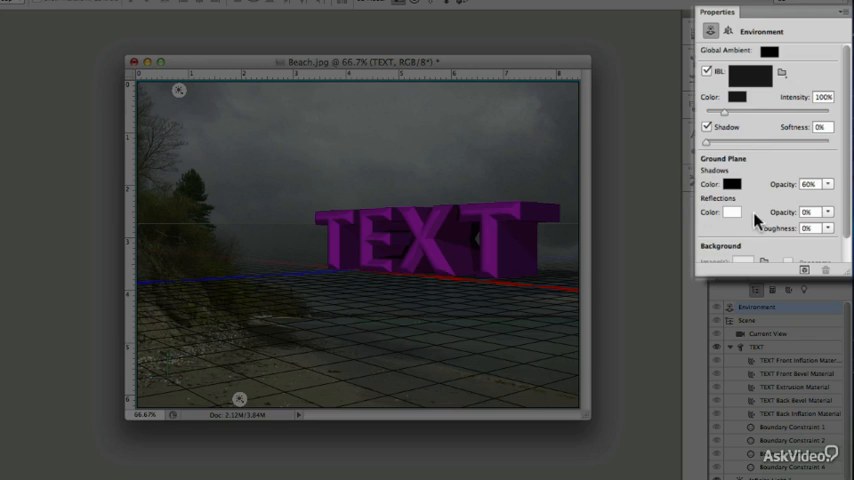
pyautogui.moveTo(776, 236)
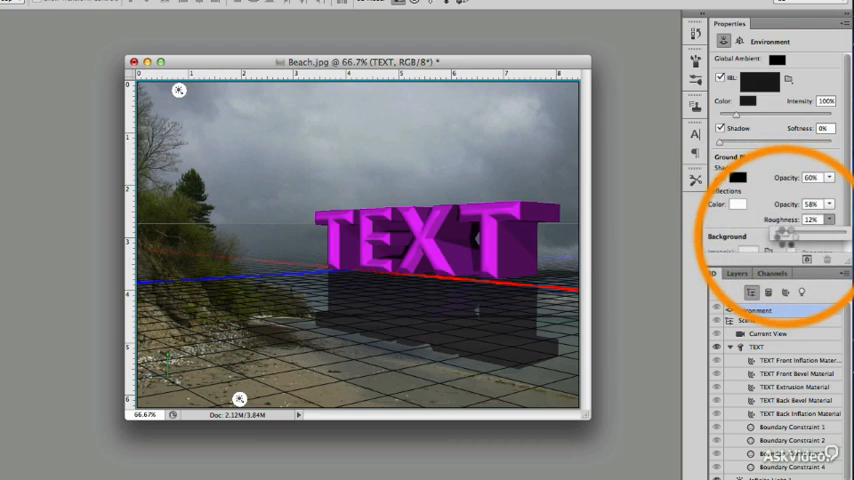
# Adjust a slider in the Environment properties for the ground plane.
pyautogui.moveTo(776, 234); pyautogui.dragTo(796, 234)
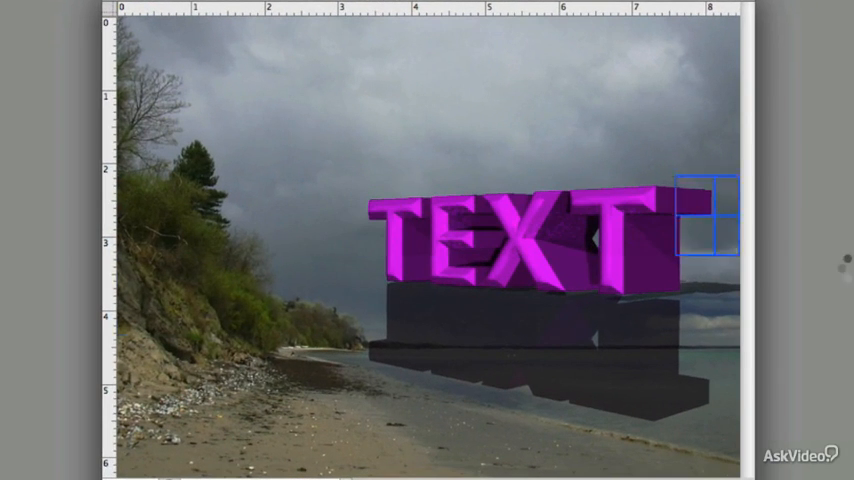
# Render the scene so the TEXT's magenta reflection appears on the water.
pyautogui.moveTo(708, 216); pyautogui.dragTo(316, 136)
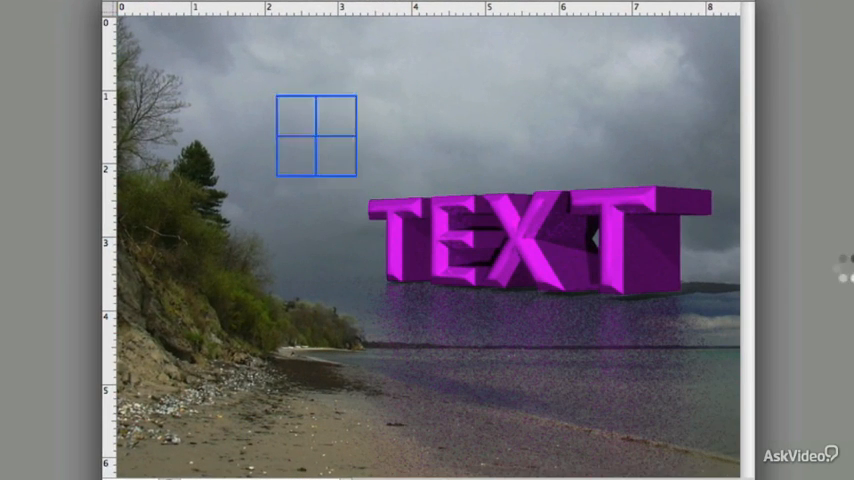
pyautogui.moveTo(316, 136); pyautogui.dragTo(708, 378)
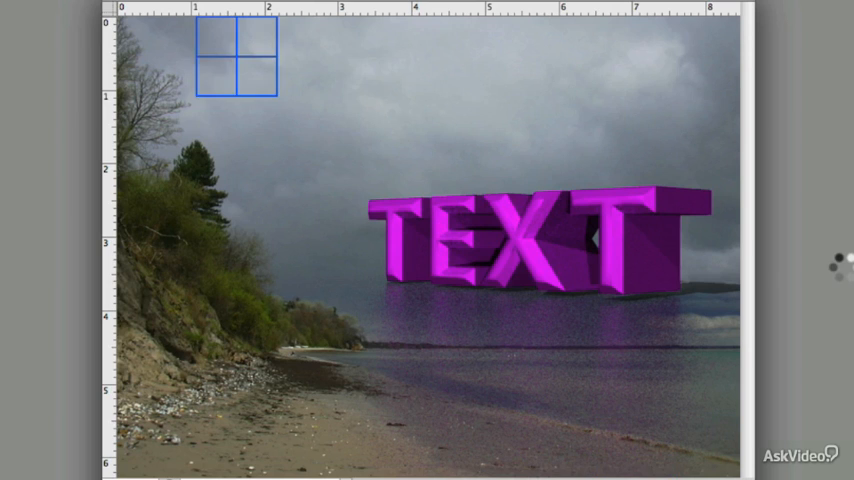
pyautogui.moveTo(236, 56); pyautogui.dragTo(316, 382)
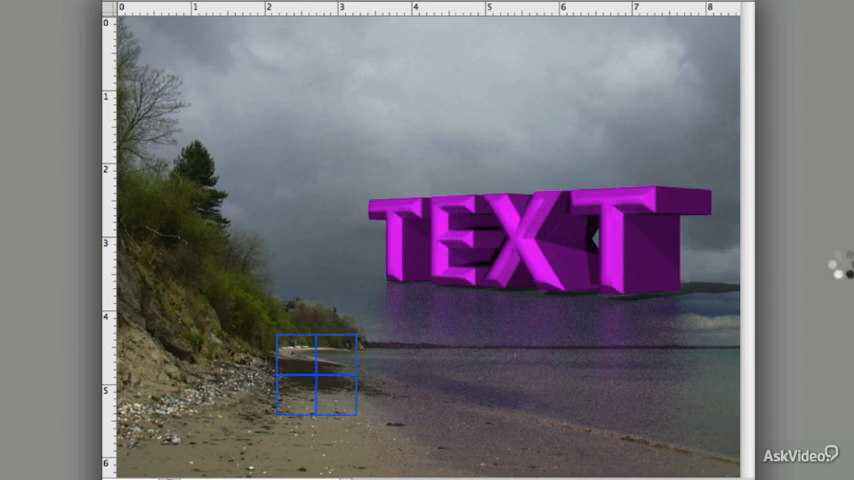
pyautogui.moveTo(316, 376); pyautogui.dragTo(236, 56)
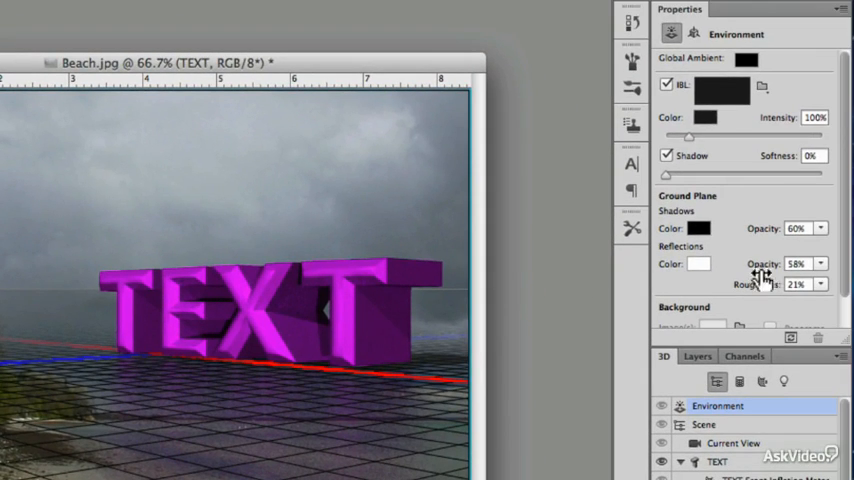
# Set Reflections Opacity to 85% and Roughness to 4%, then re-render.
pyautogui.moveTo(764, 276); pyautogui.dragTo(816, 284)
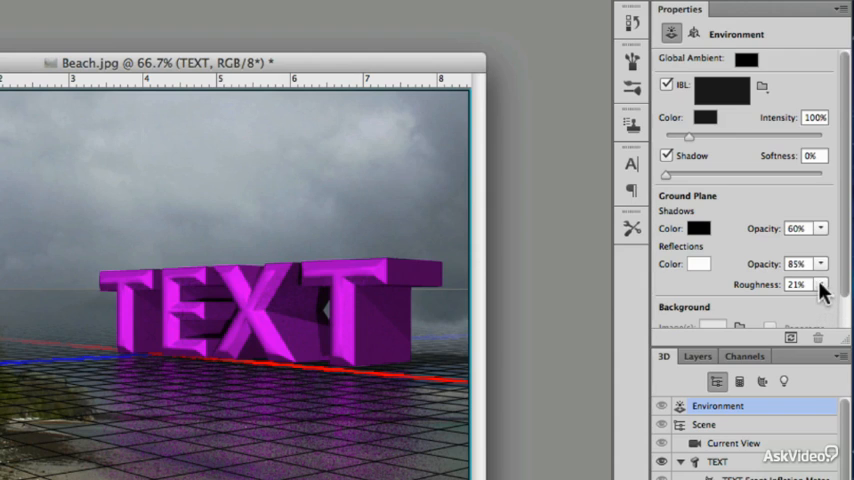
pyautogui.moveTo(796, 284); pyautogui.dragTo(758, 290)
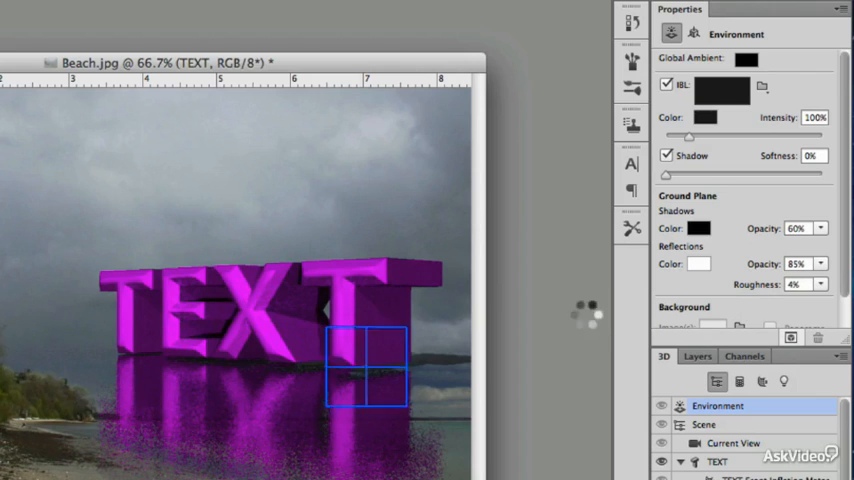
pyautogui.moveTo(364, 368); pyautogui.dragTo(48, 288)
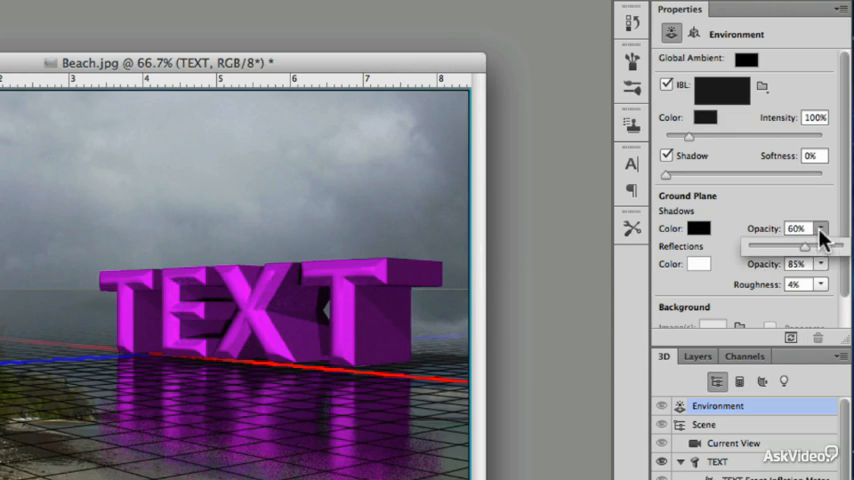
# Drag Ground Plane Shadows Opacity from 60% down, settling at 27%.
pyautogui.moveTo(804, 244); pyautogui.dragTo(760, 244)
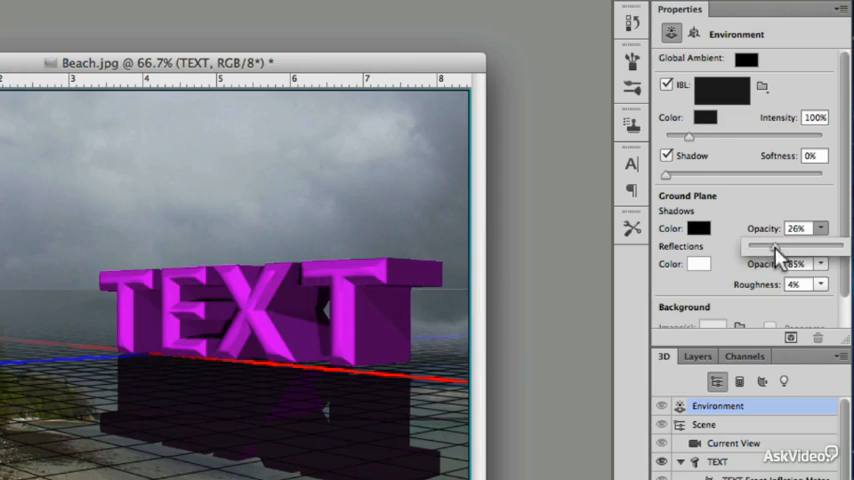
pyautogui.moveTo(776, 244); pyautogui.dragTo(790, 244)
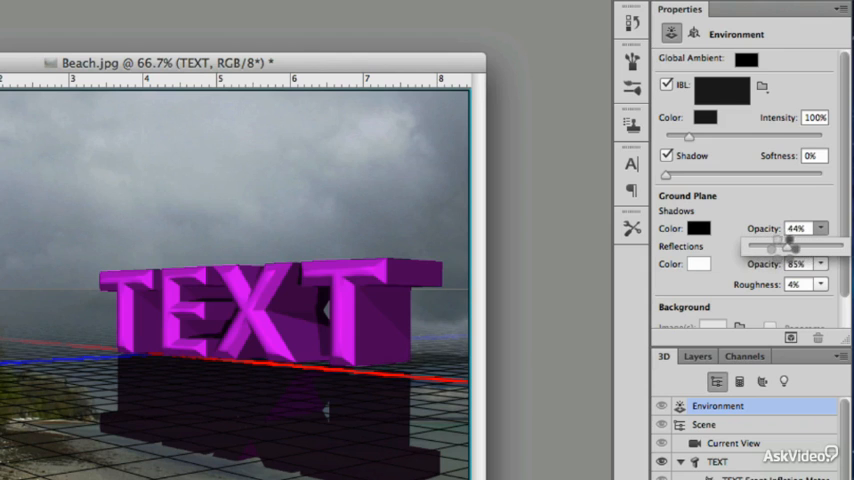
pyautogui.moveTo(792, 244); pyautogui.dragTo(776, 244)
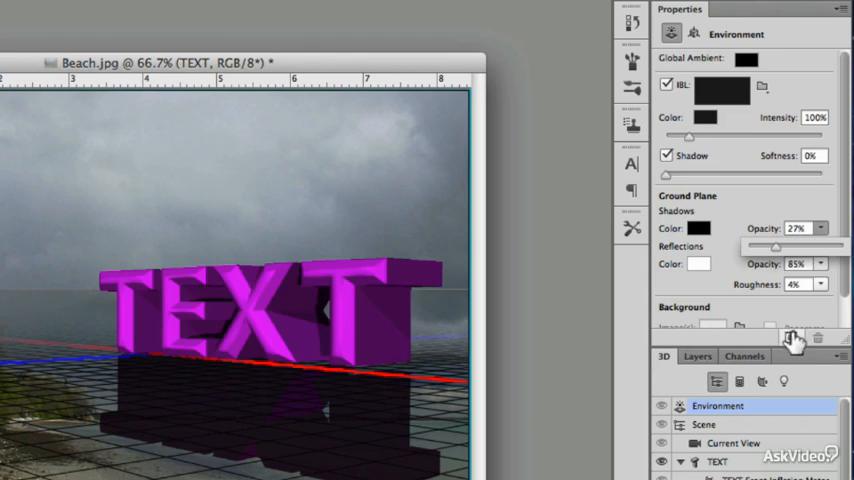